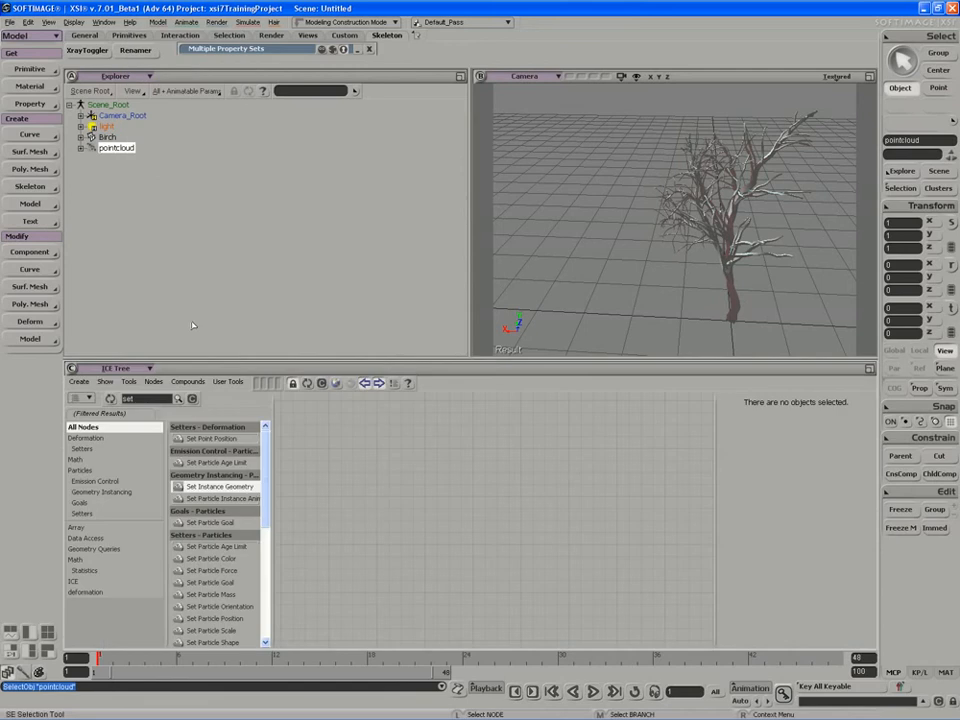
# Open the ICE Tree view's Create menu to see the ICE Tree options
pyautogui.click(79, 382)
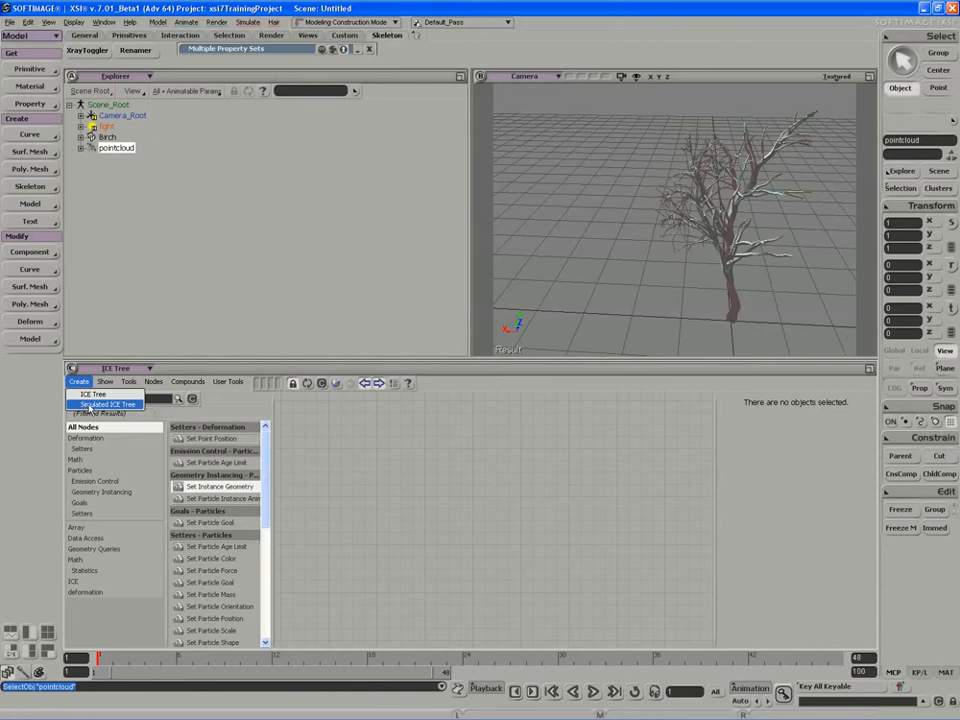
# Create a Simulated ICE Tree on the point cloud and move its ICETree node right
pyautogui.click(103, 404)
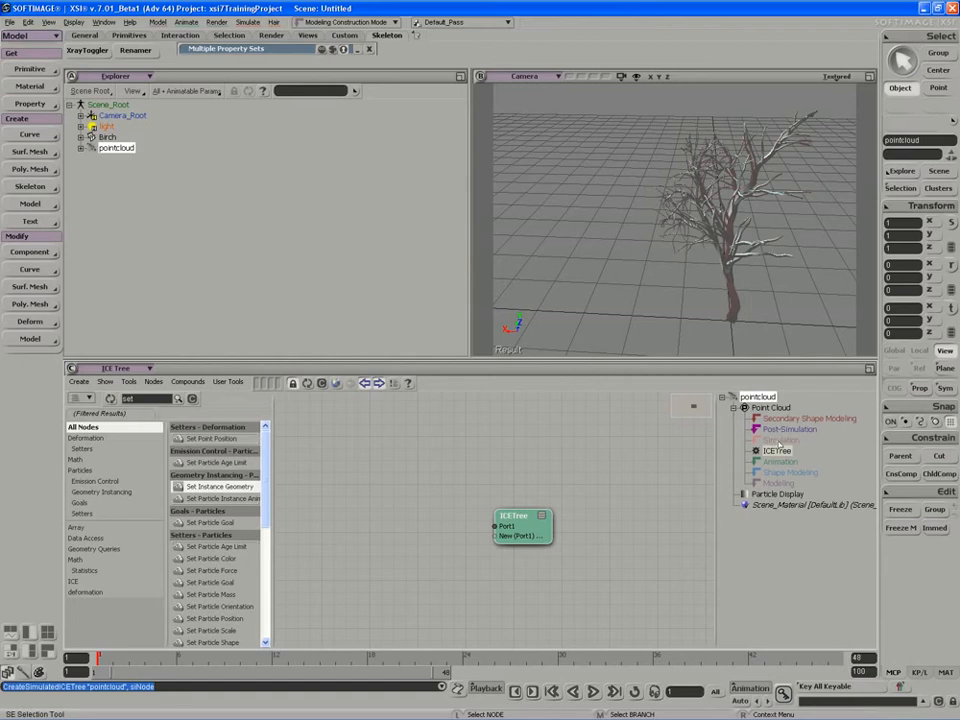
pyautogui.moveTo(780, 451)
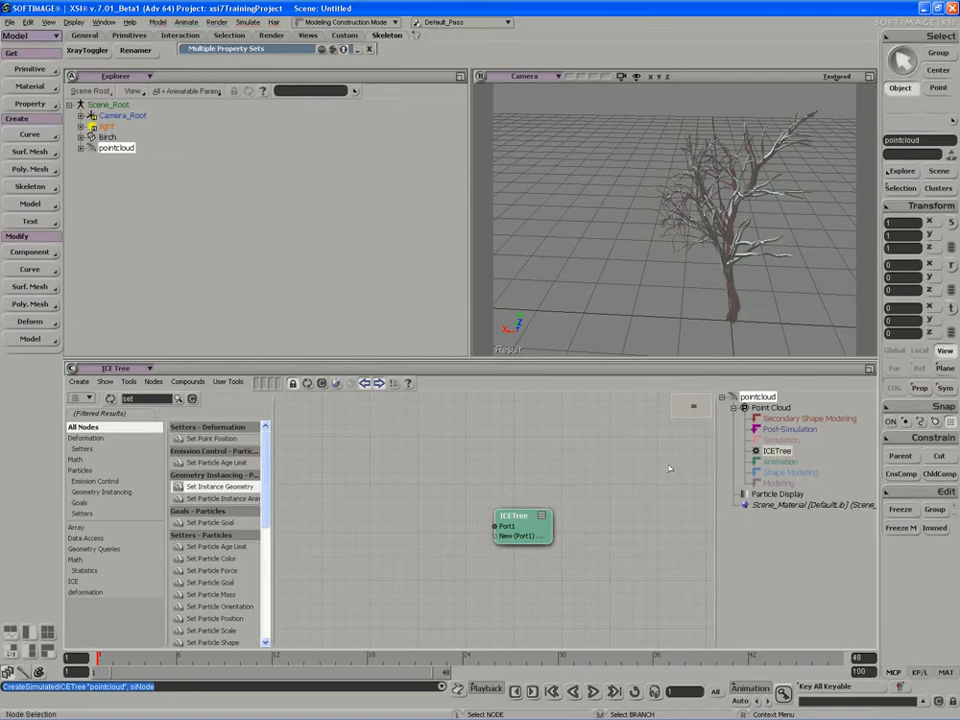
pyautogui.moveTo(502, 537)
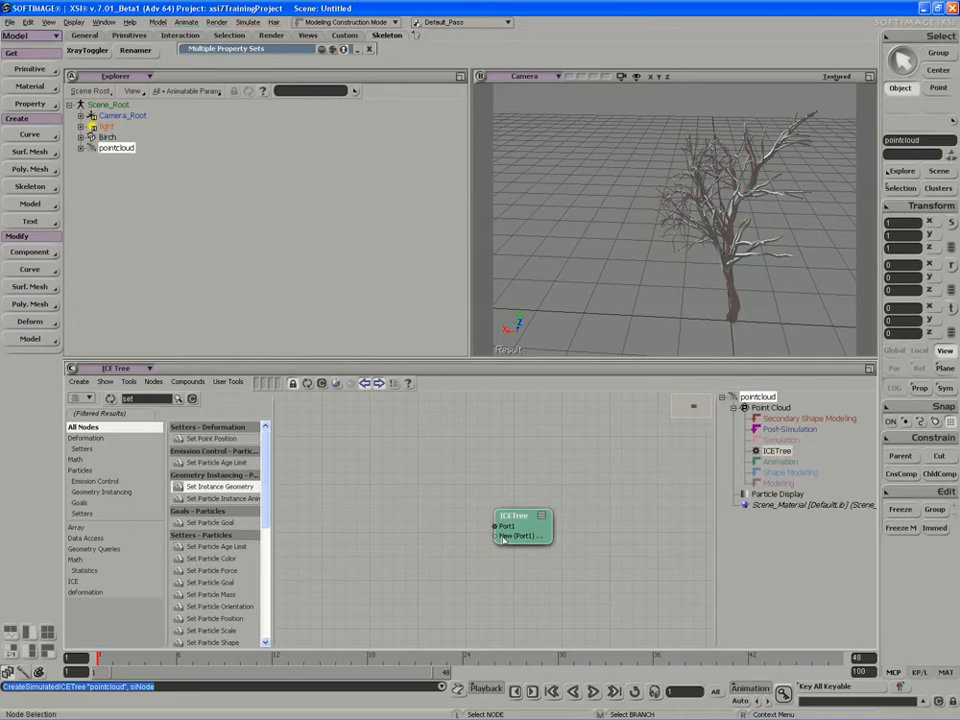
pyautogui.moveTo(520, 527); pyautogui.dragTo(558, 527)
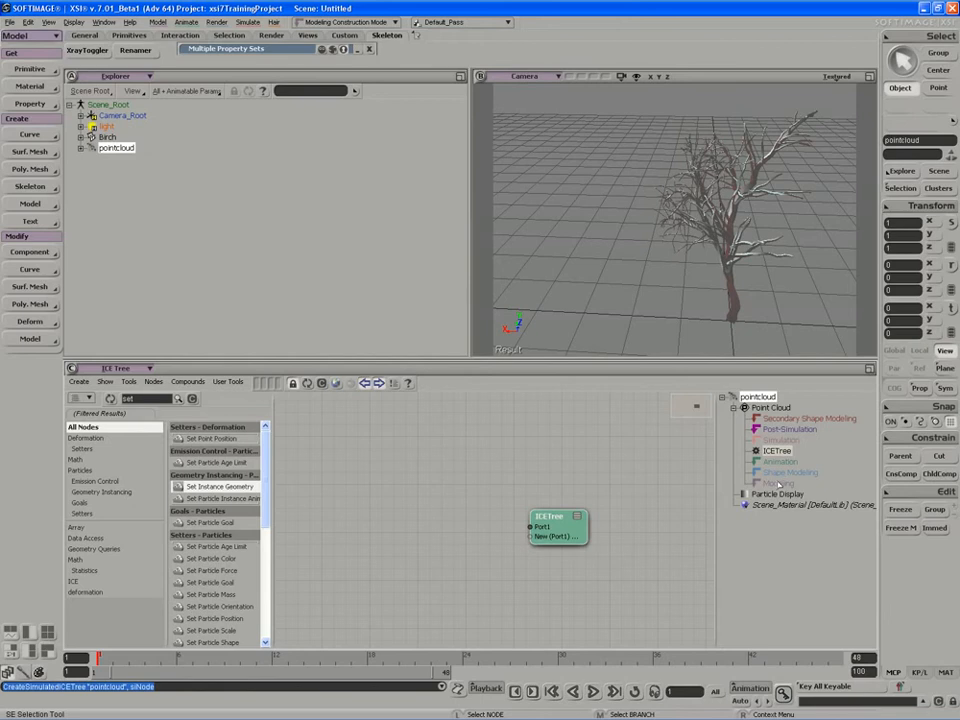
pyautogui.moveTo(782, 485)
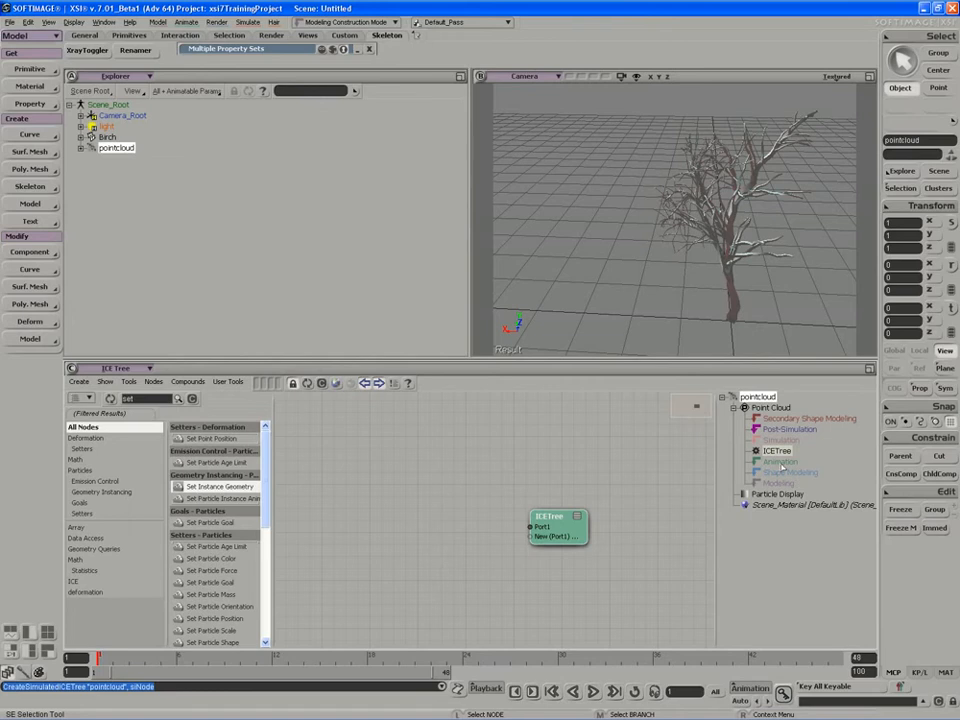
pyautogui.moveTo(558, 525); pyautogui.dragTo(610, 520)
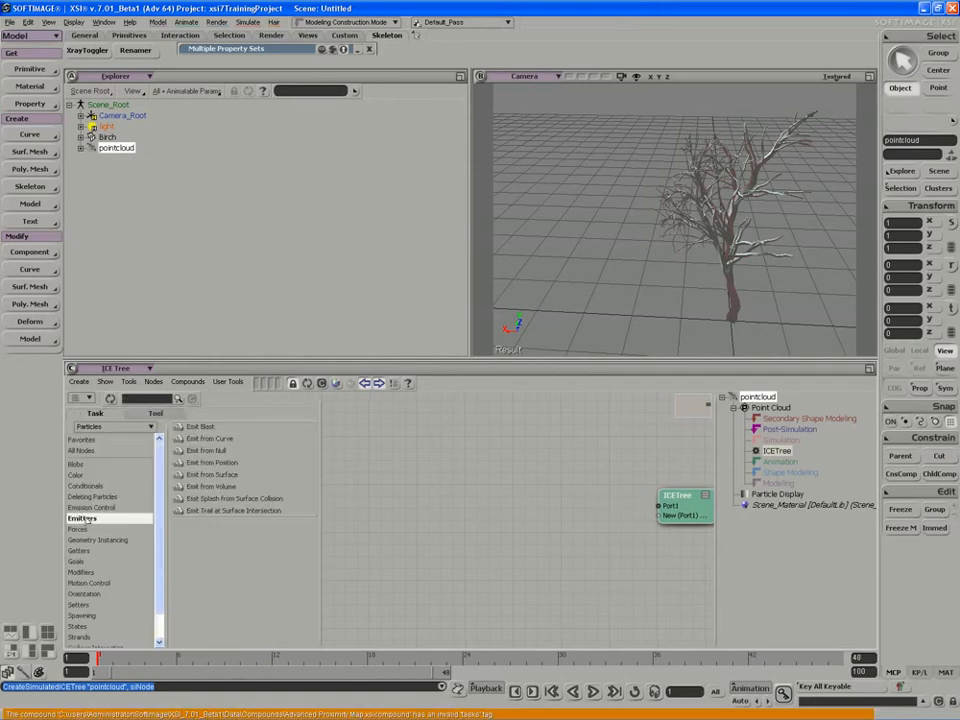
# Add an Emit from Surface node and set its rate type to Total Number of Particles
pyautogui.moveTo(210, 474); pyautogui.dragTo(463, 486)
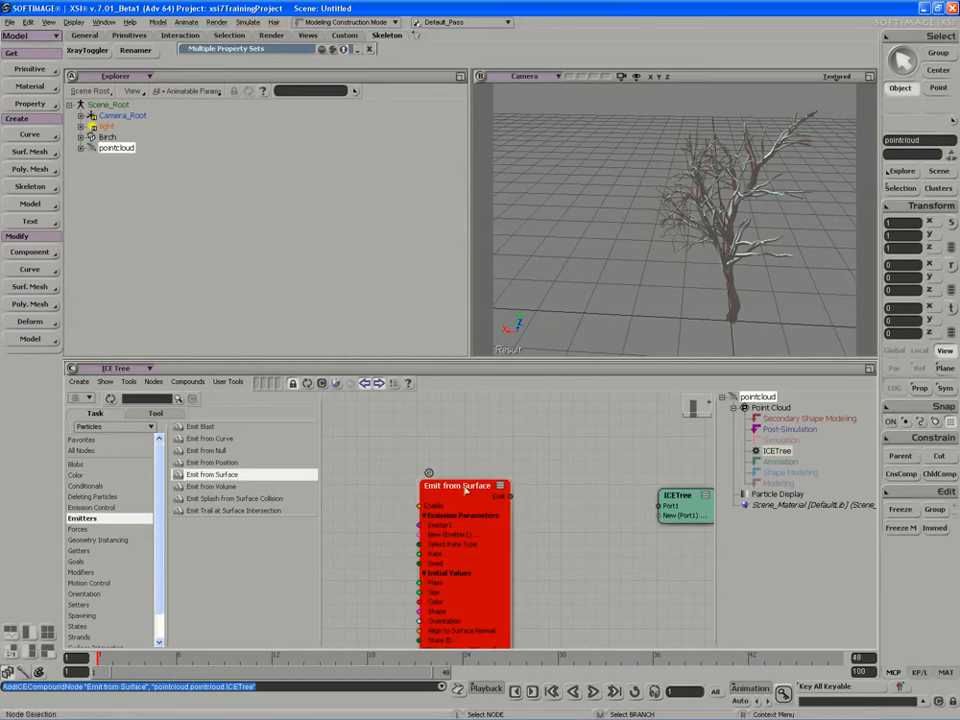
pyautogui.doubleClick(463, 485)
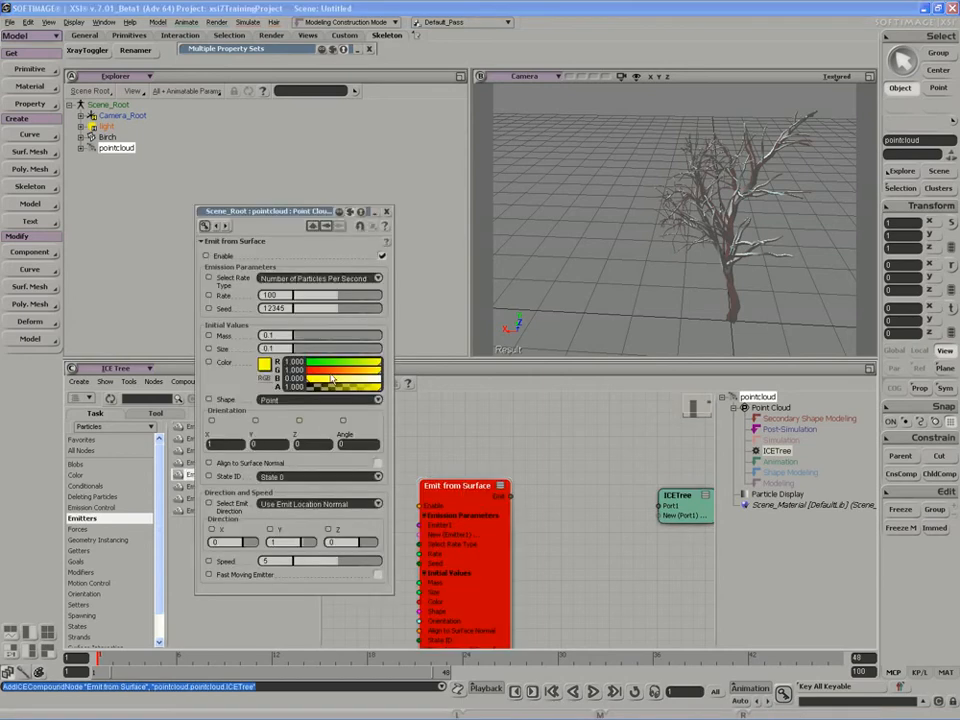
pyautogui.click(315, 278)
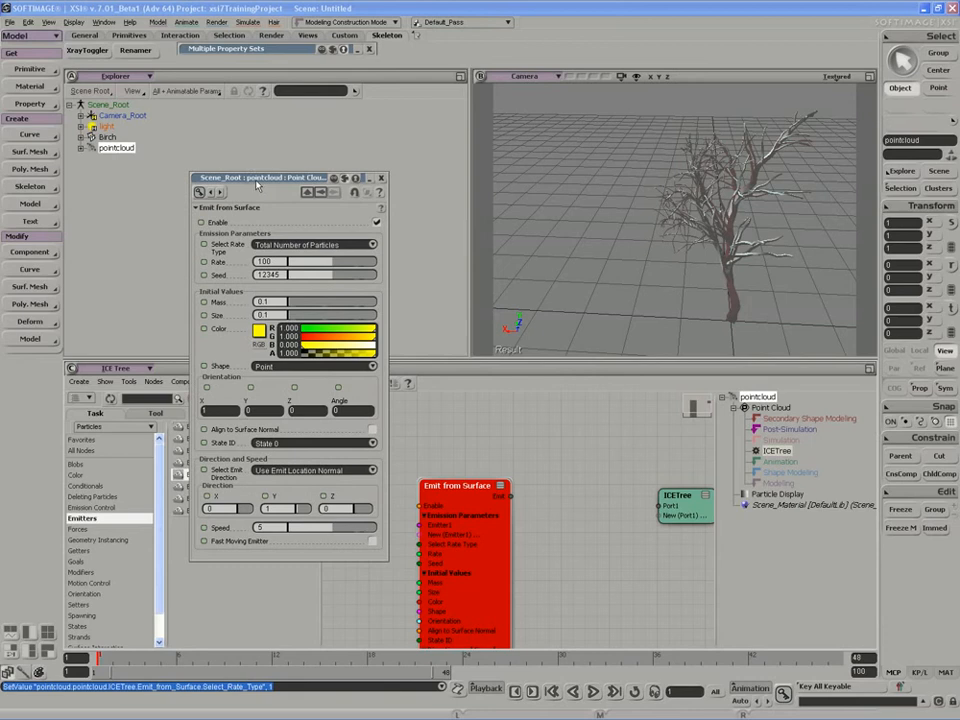
pyautogui.moveTo(270, 252)
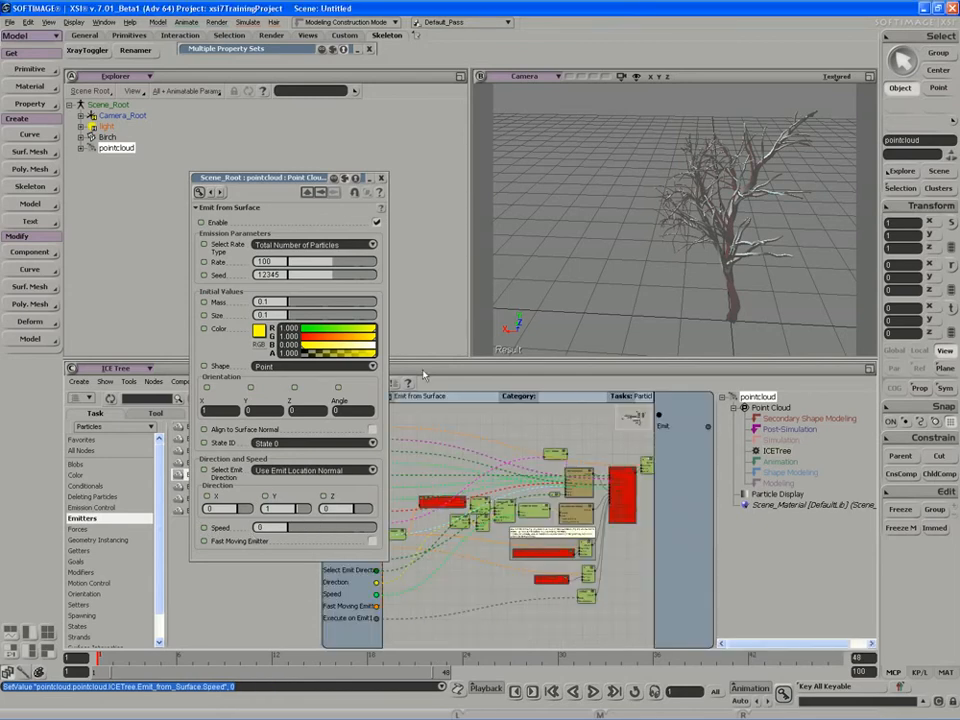
# Rename the emitter compound to Emit In Place and close its property editor
pyautogui.click(432, 396)
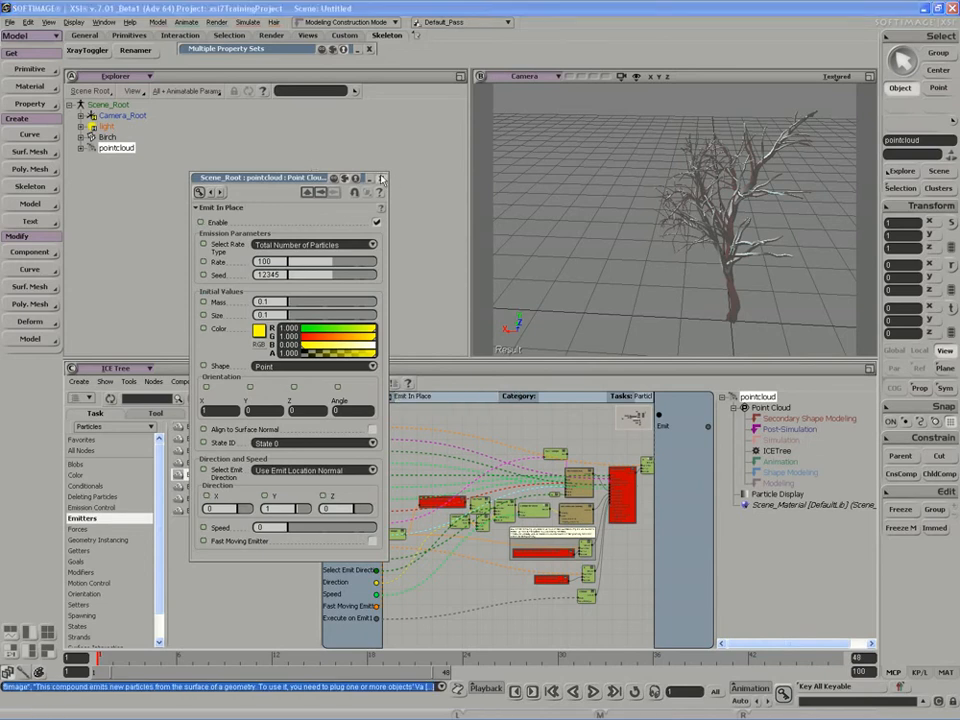
pyautogui.click(415, 408)
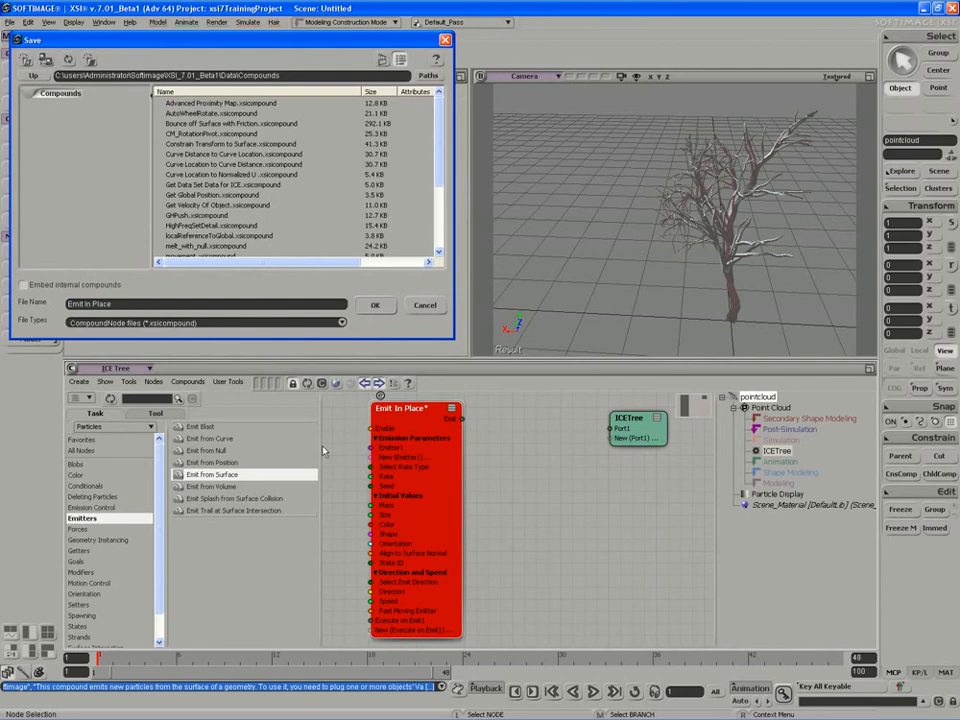
# Confirm saving the compound as Emit In Place
pyautogui.click(375, 305)
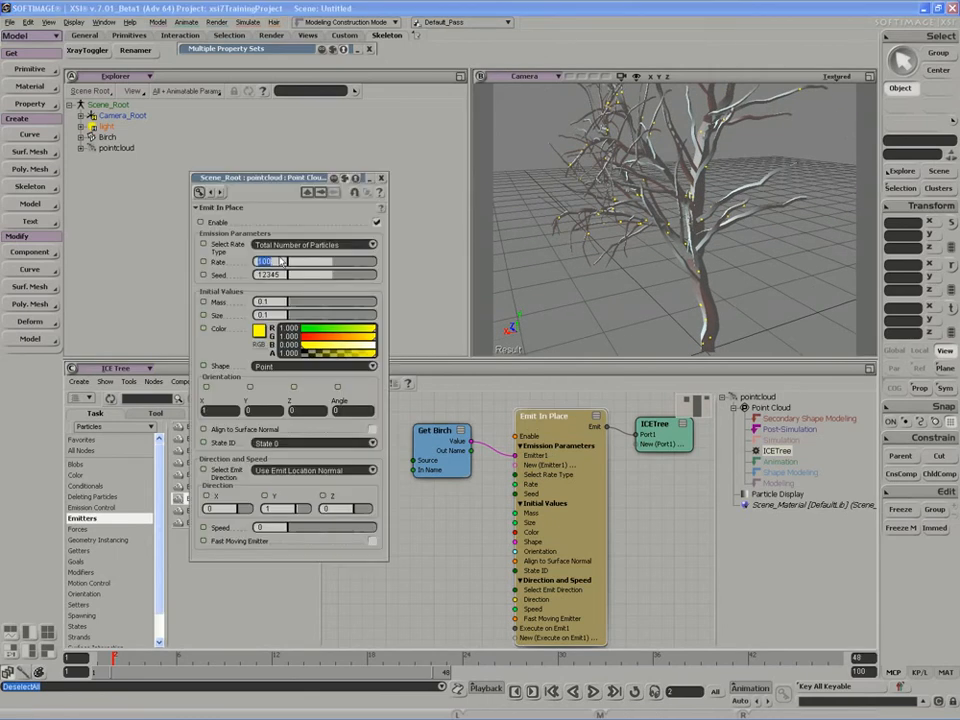
# Set the emitter rate to 1200, favorite Emit In Place, and add a weight map filter
pyautogui.write('1200')
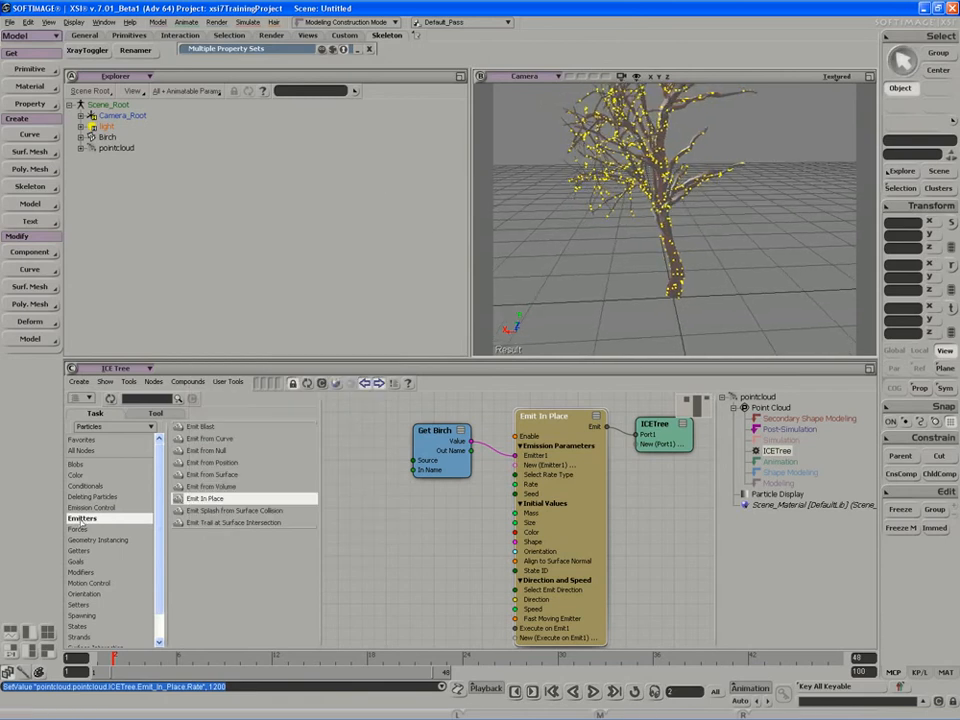
pyautogui.rightClick(203, 498)
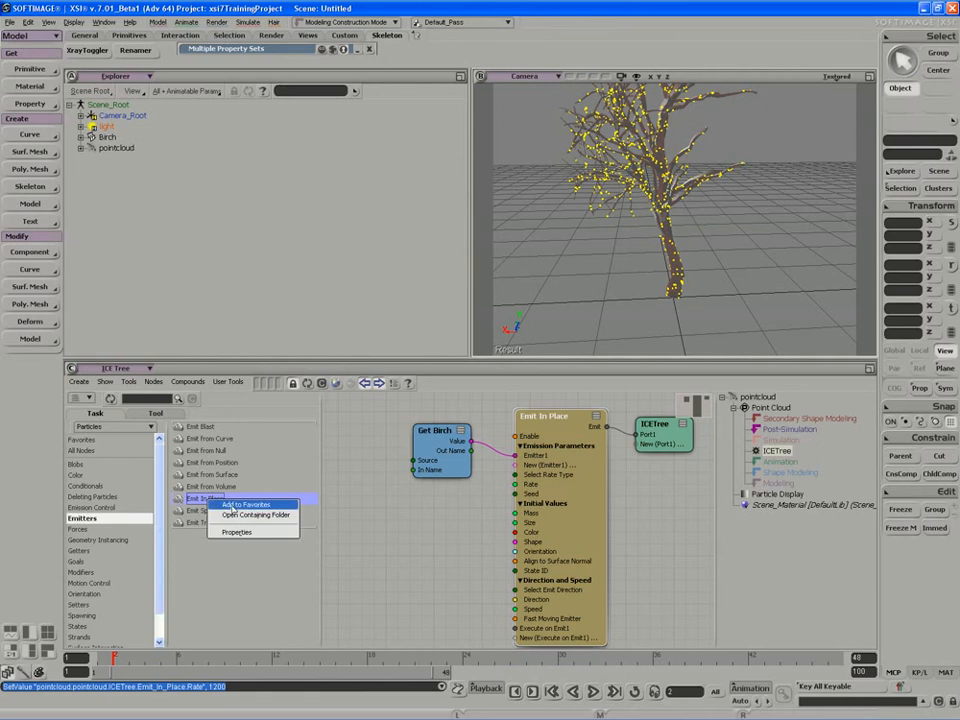
pyautogui.click(244, 504)
pyautogui.write('filter')
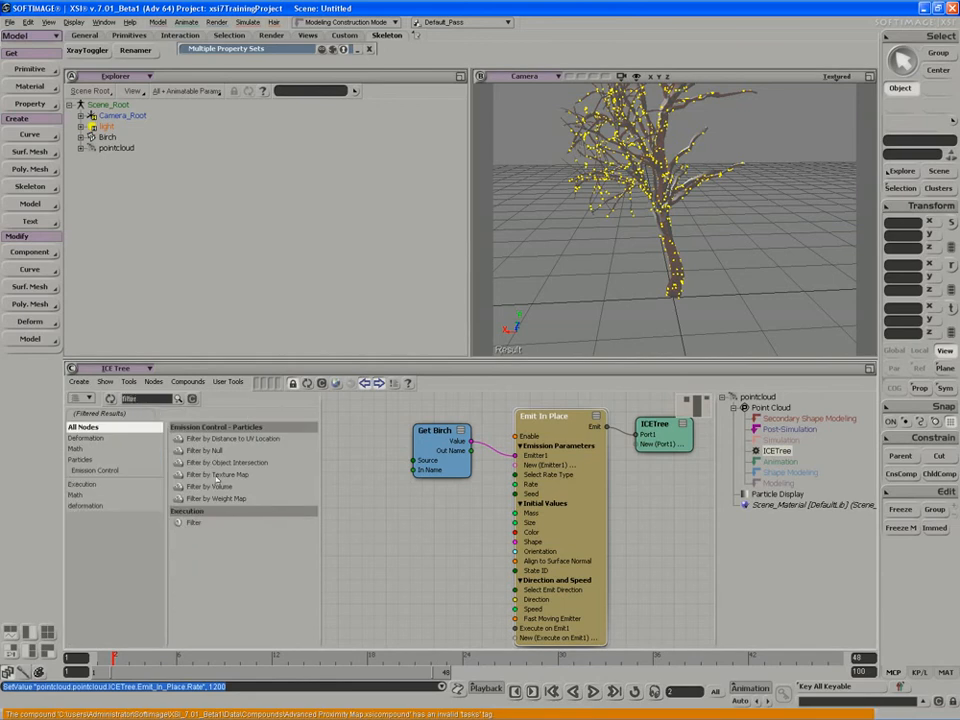
pyautogui.click(215, 498)
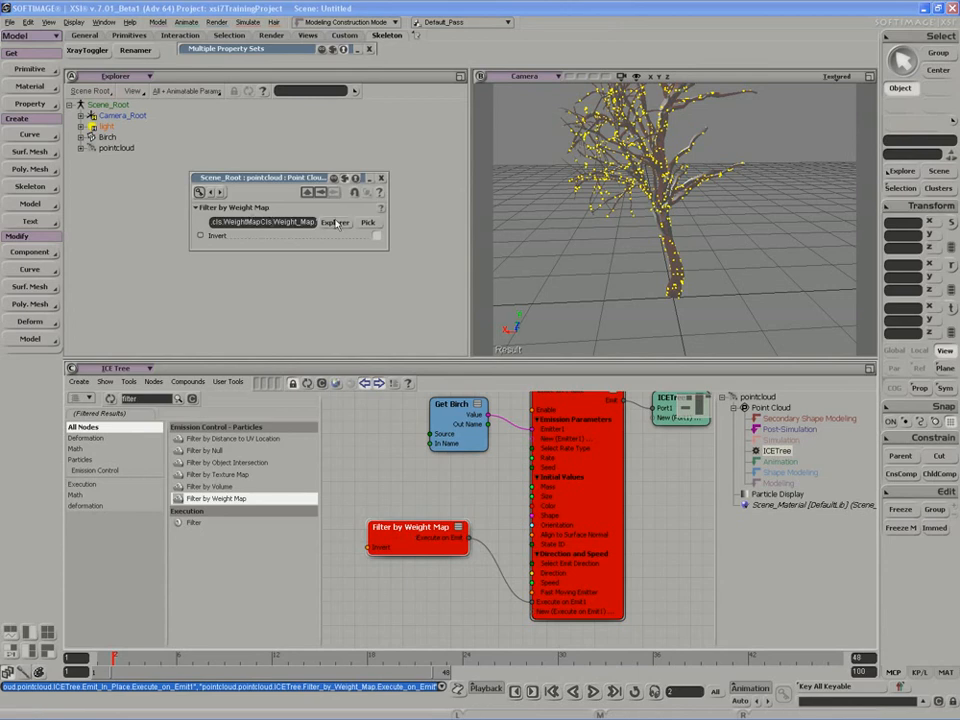
# Filter by the birch's leafPlacementWeightMap cluster and raise the Emit In Place rate to 2000
pyautogui.click(368, 222)
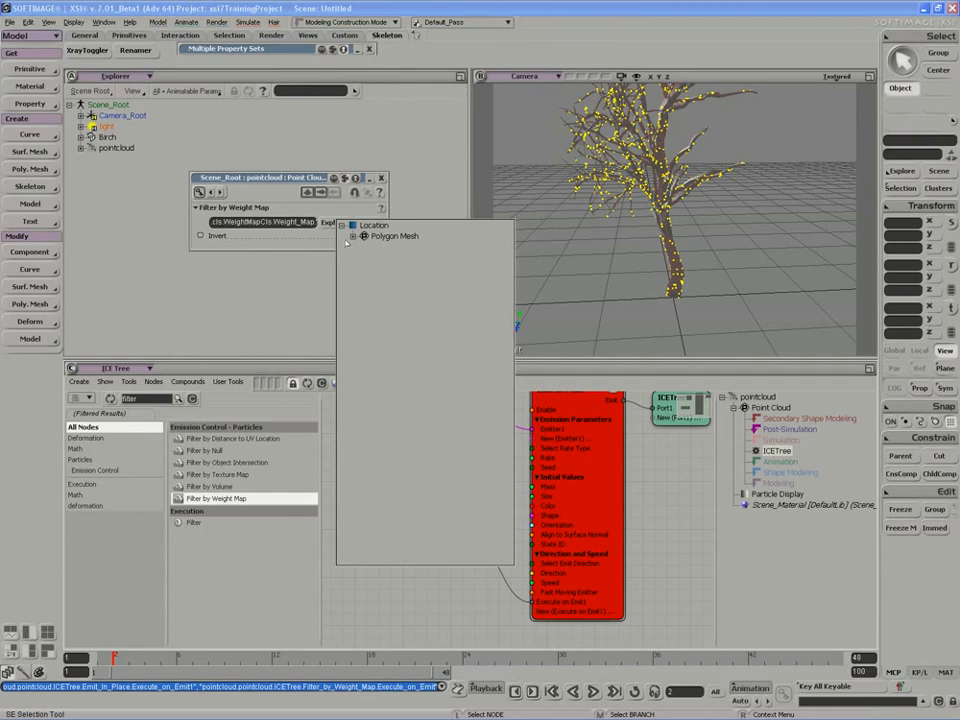
pyautogui.click(351, 236)
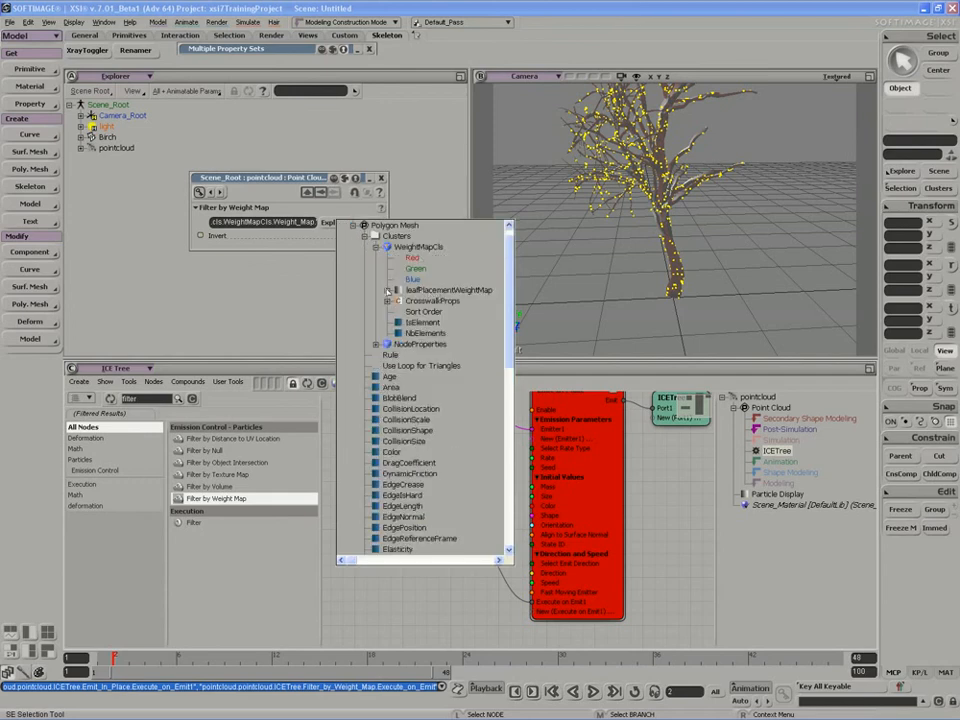
pyautogui.click(394, 290)
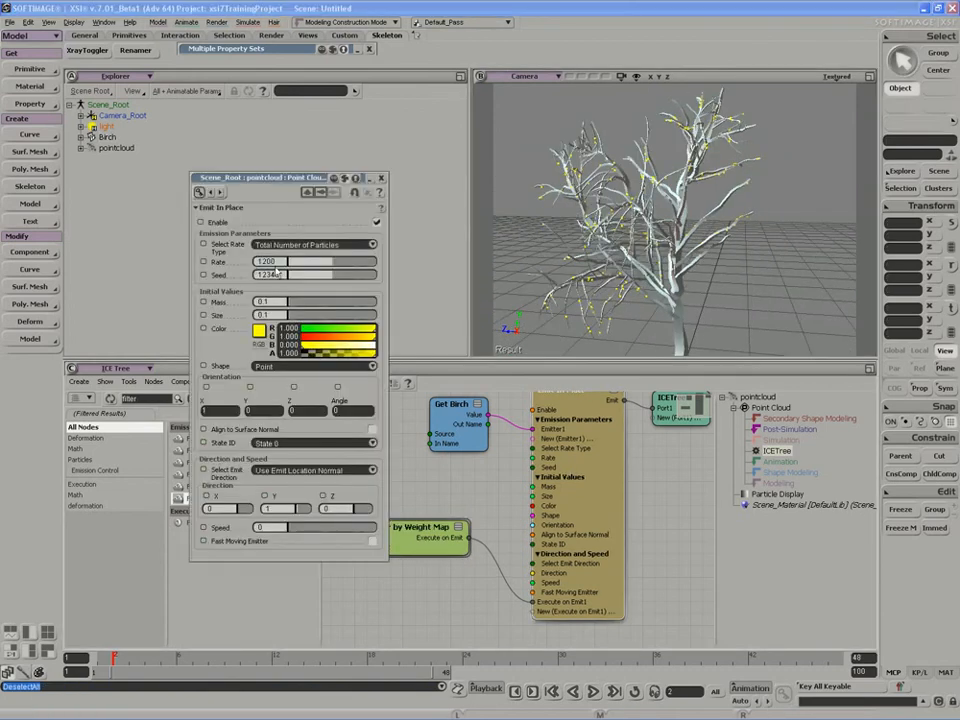
pyautogui.write('20')
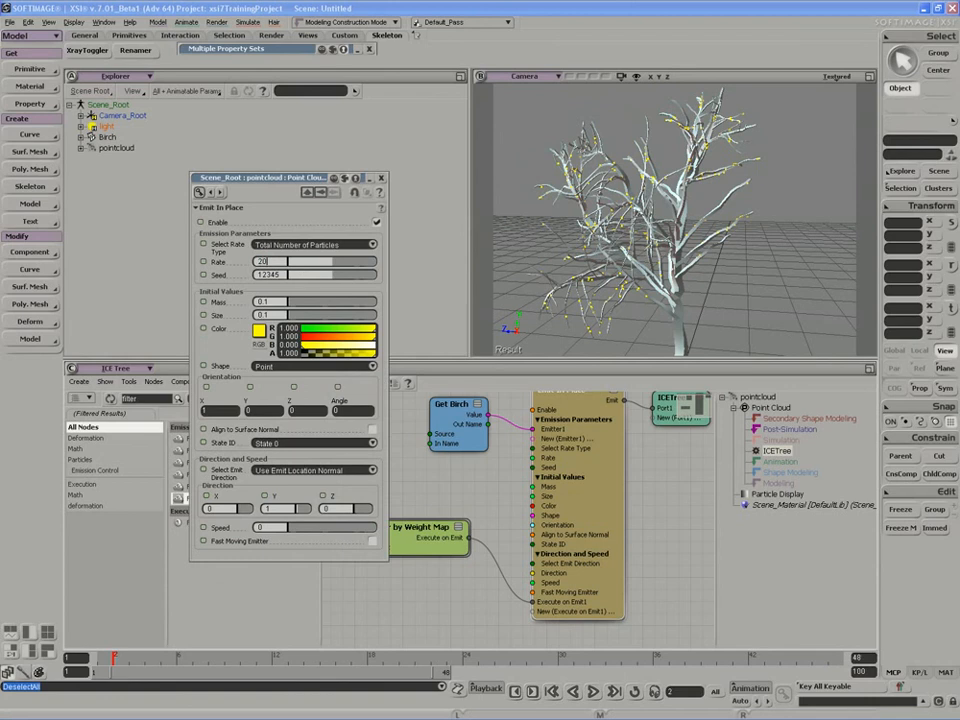
pyautogui.write('2000')
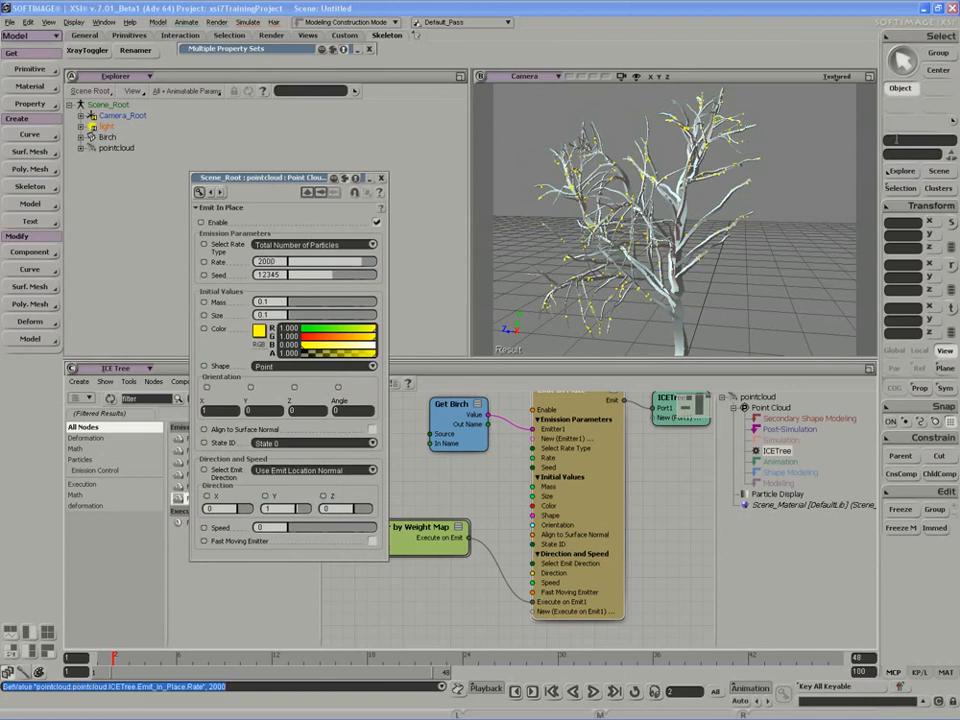